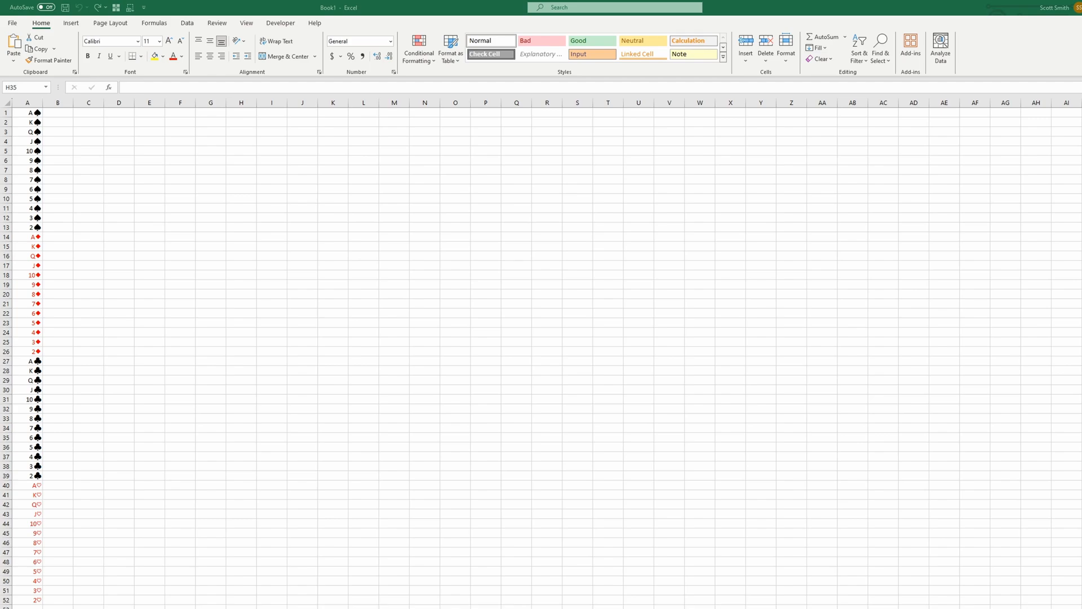
mouse_move(941, 272)
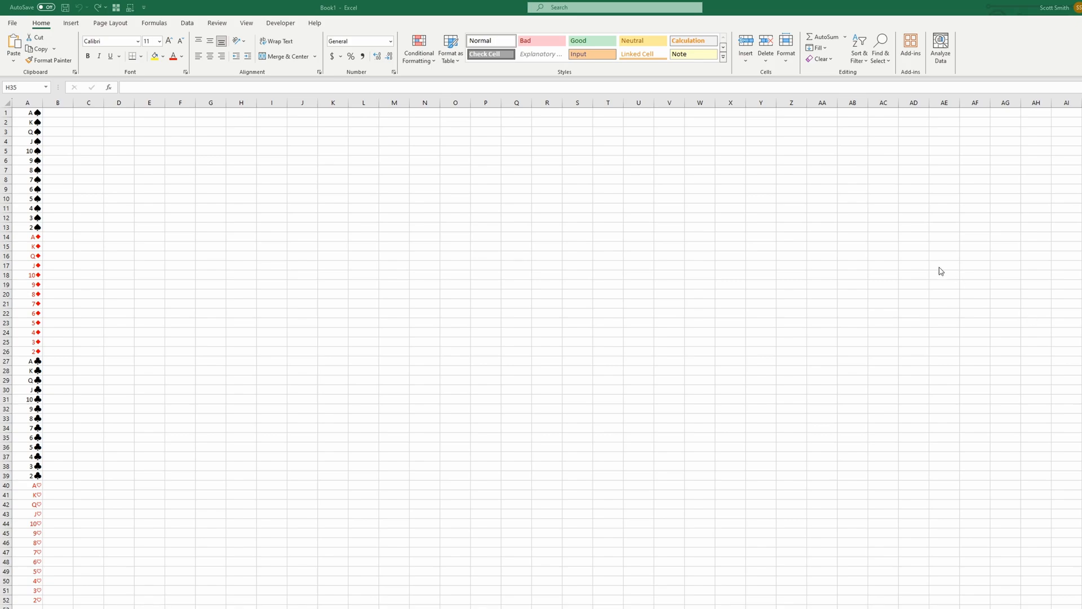
Step: Name the 52-card range A1:A52 as DECK via the Name Box
drag(27, 113, 27, 171)
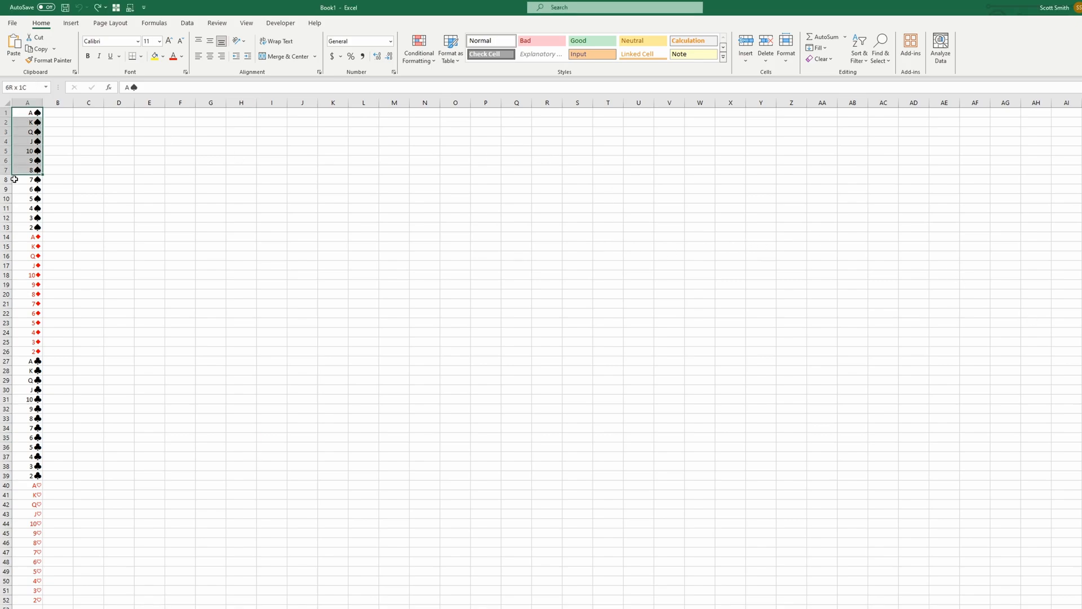
click(27, 113)
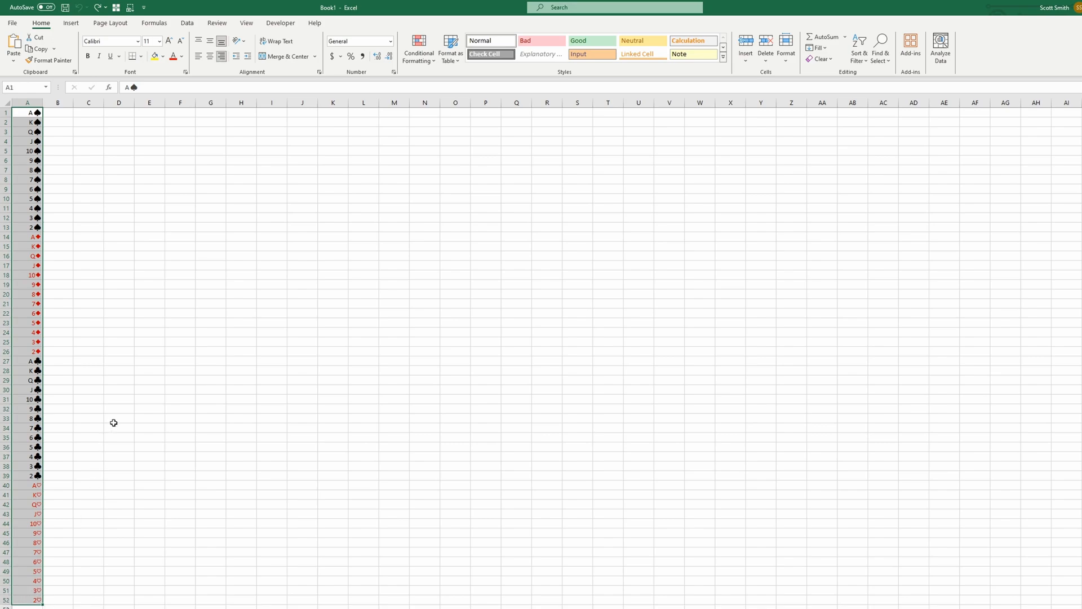
mouse_move(83, 295)
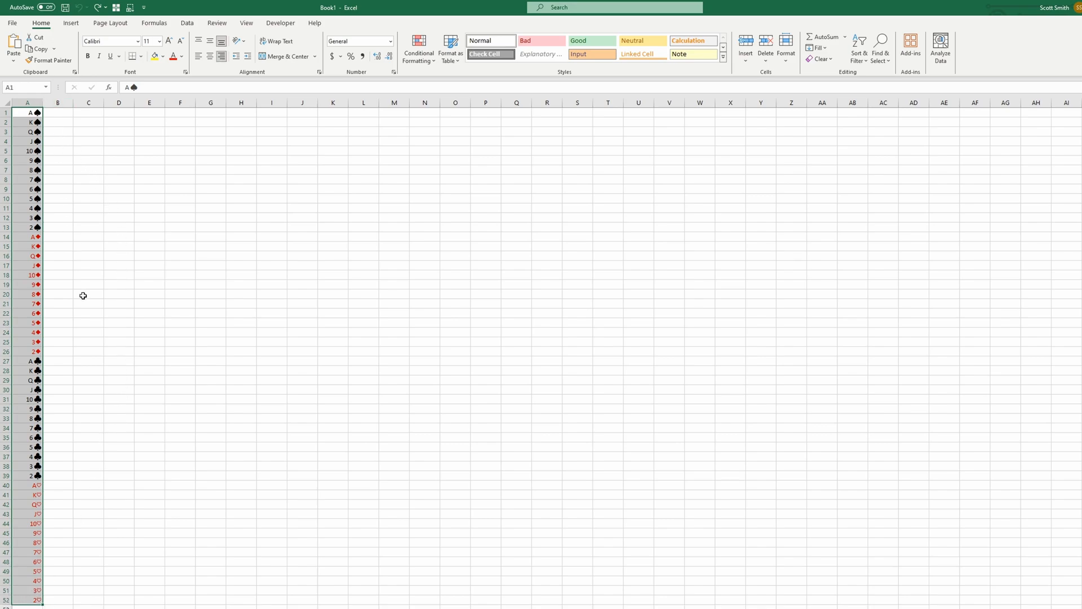
click(20, 87)
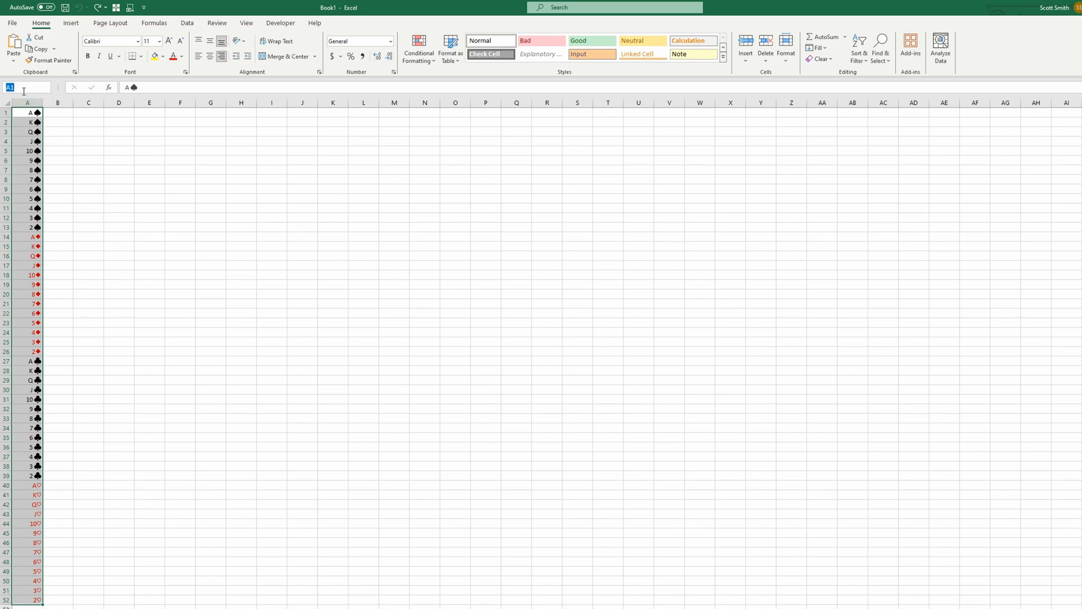
text(DECK)
click(210, 112)
text(=)
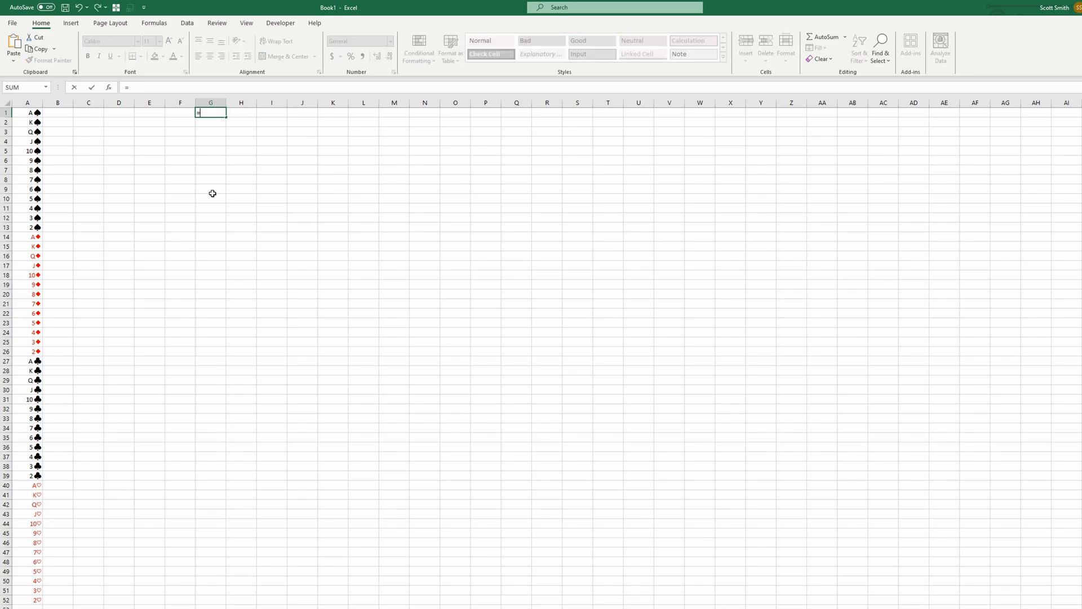
Step: Enter =DECK in G1 so all 52 cards spill down column G
text(d)
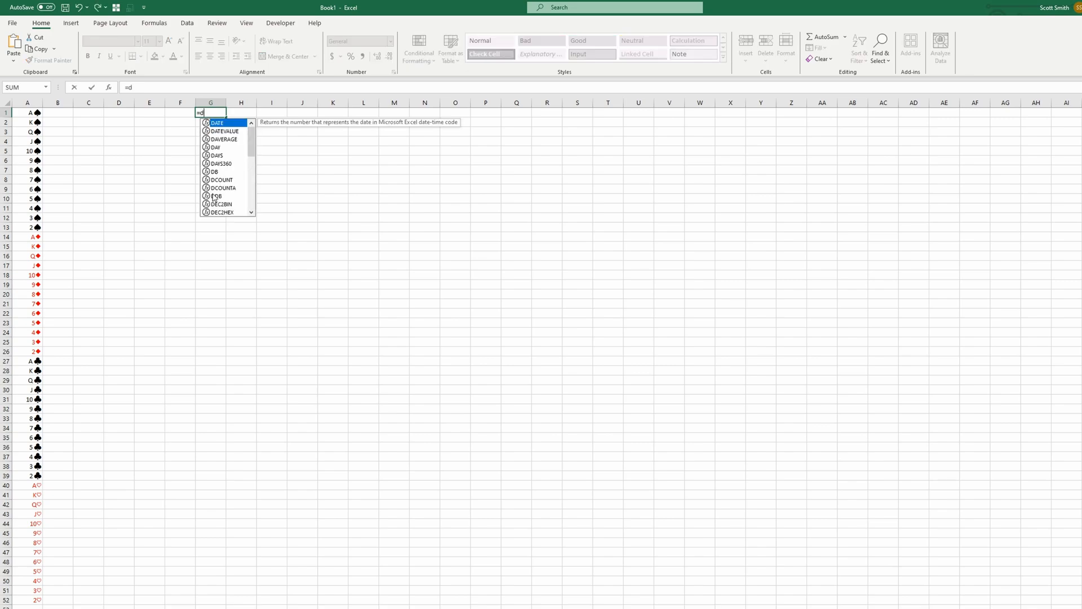
text(eck)
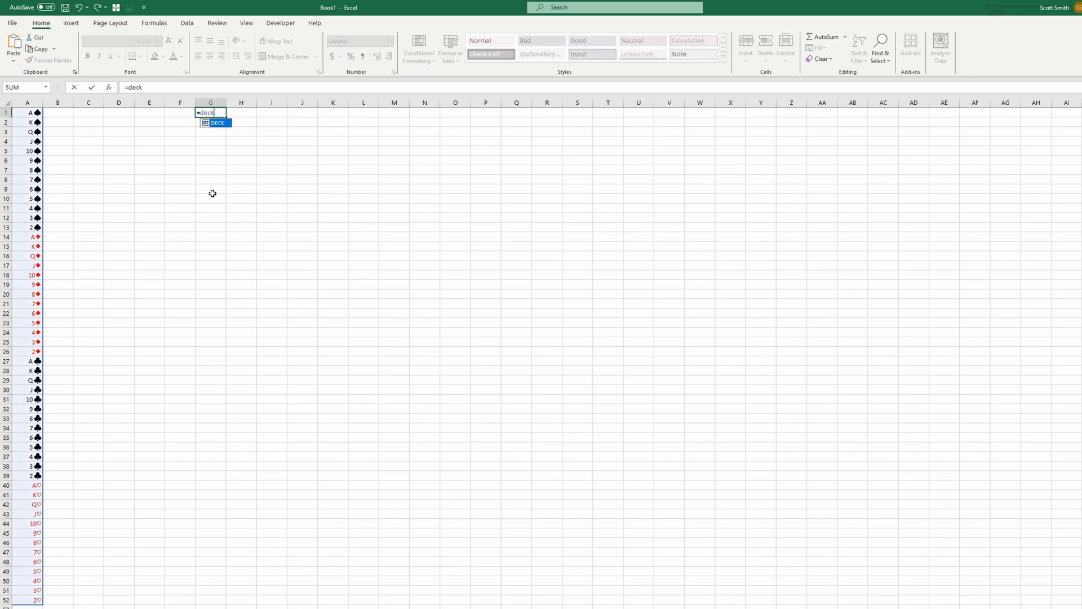
key(Return)
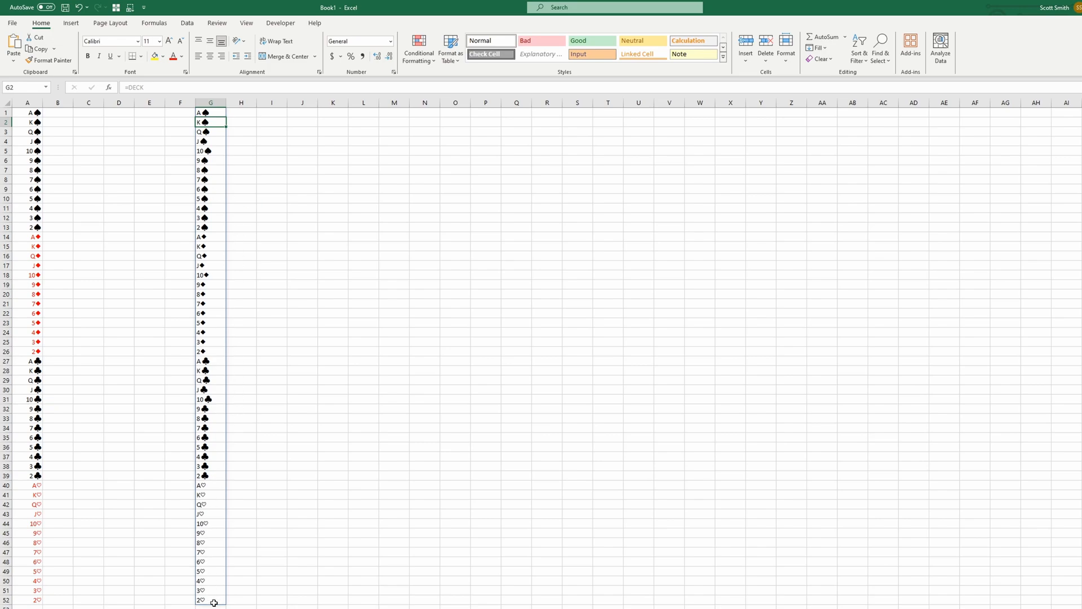
click(210, 113)
text(=)
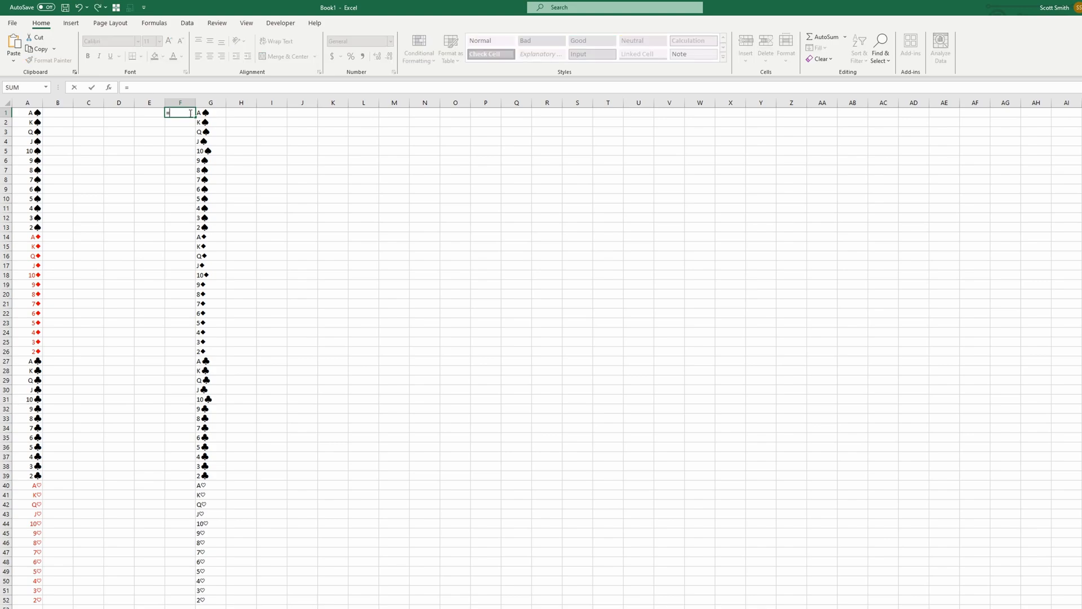
Step: Enter =RANDARRAY(52) in F1 to spill 52 random numbers beside the cards
text(rea)
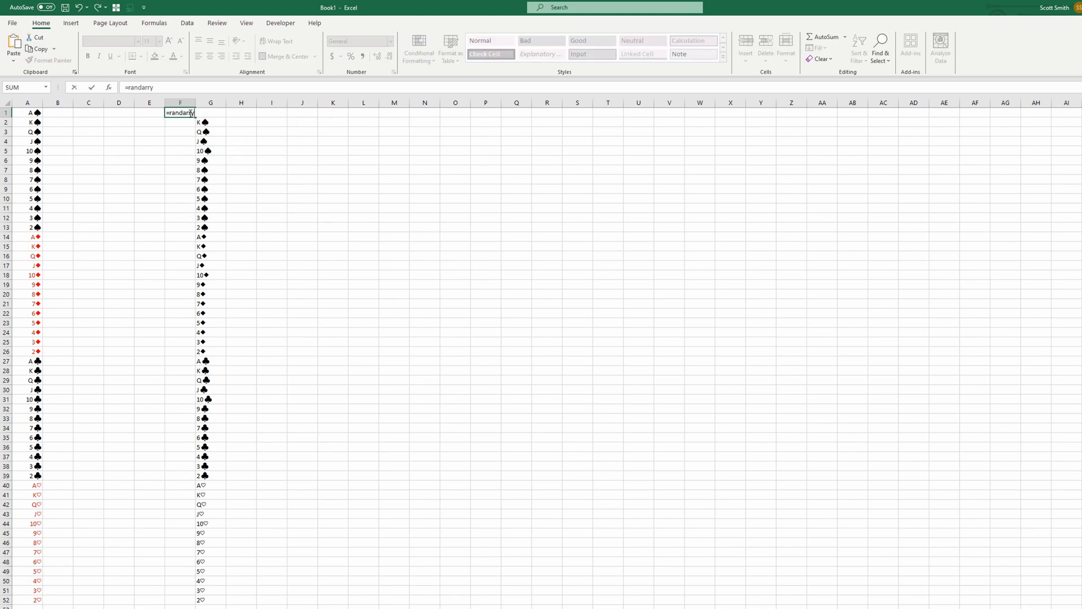
text(()
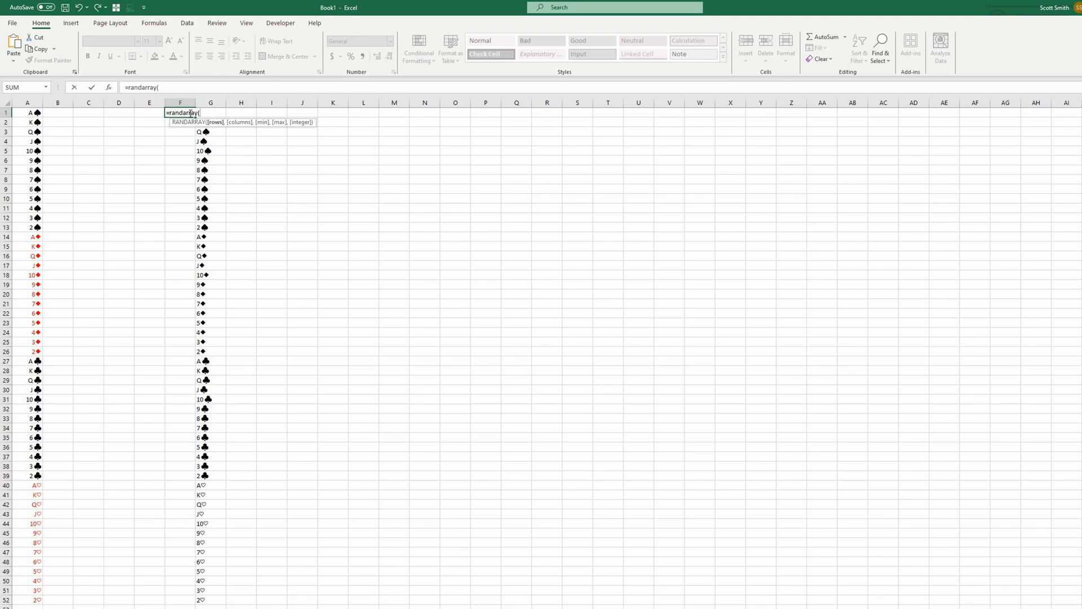
text(52)
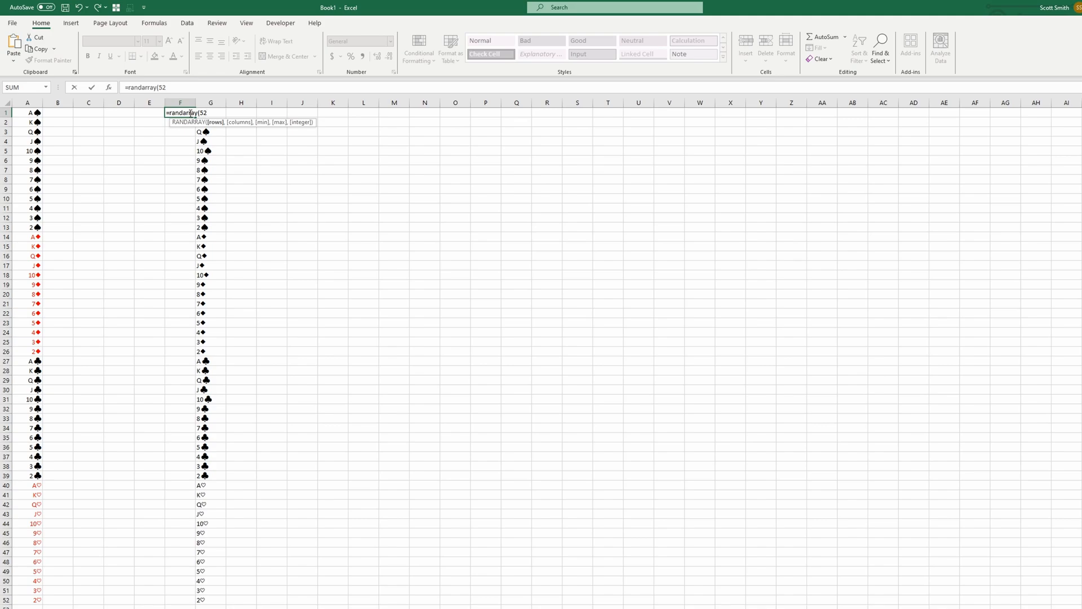
key(Return)
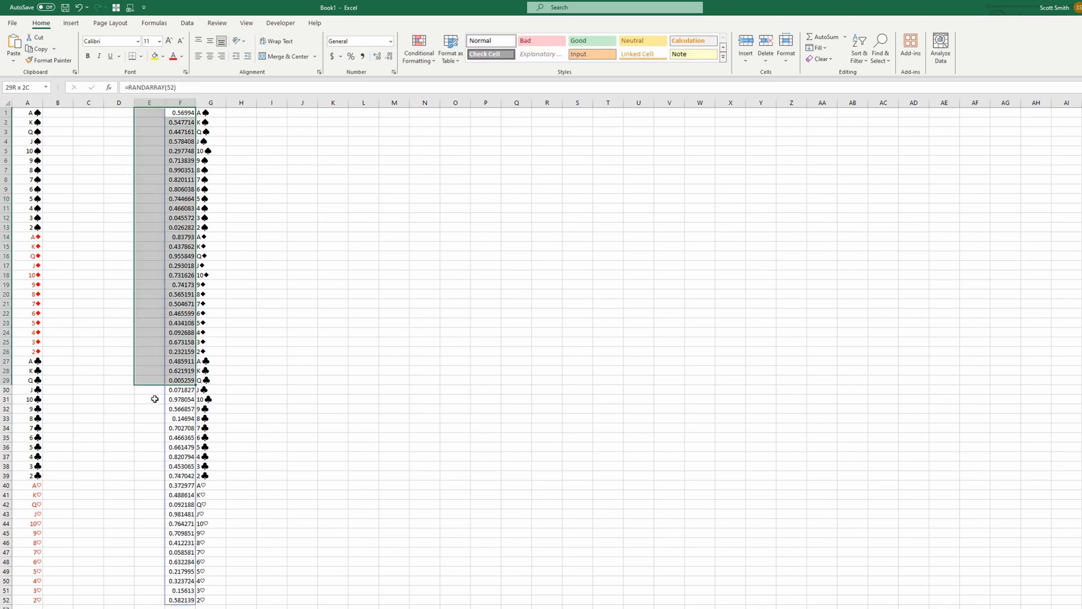
click(179, 113)
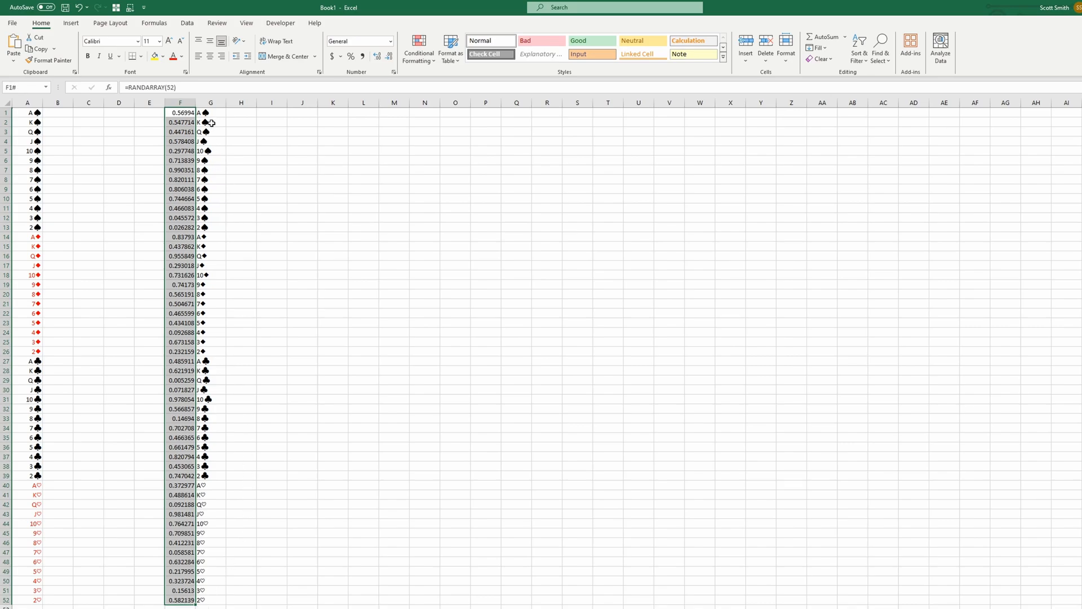
click(211, 103)
text(=)
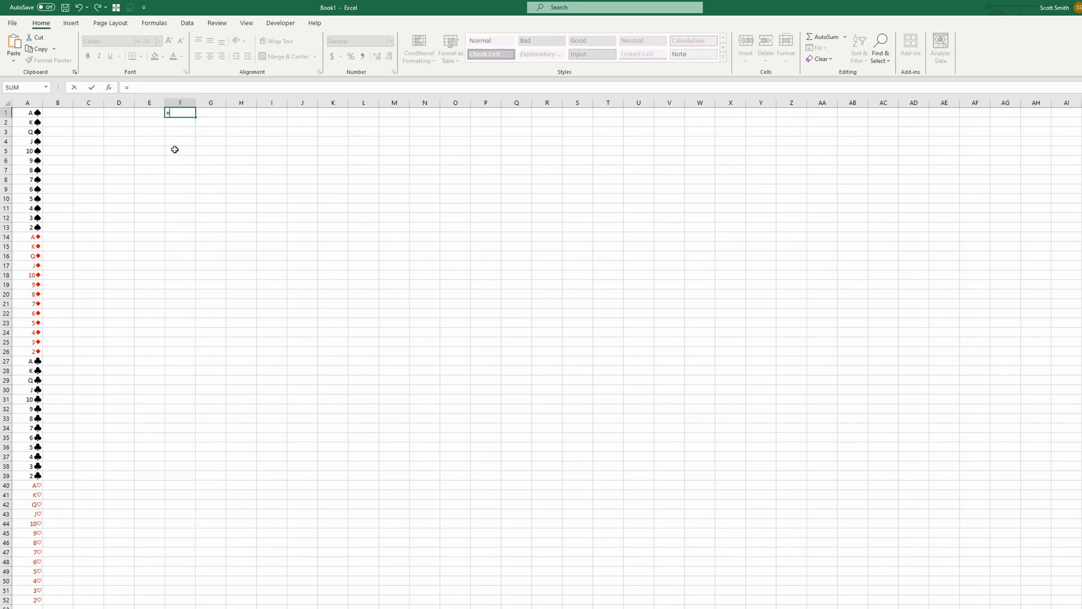
Step: Enter =HSTACK(RANDARRAY(52),DECK) in F1 to pair random numbers with the cards
text(hstack()
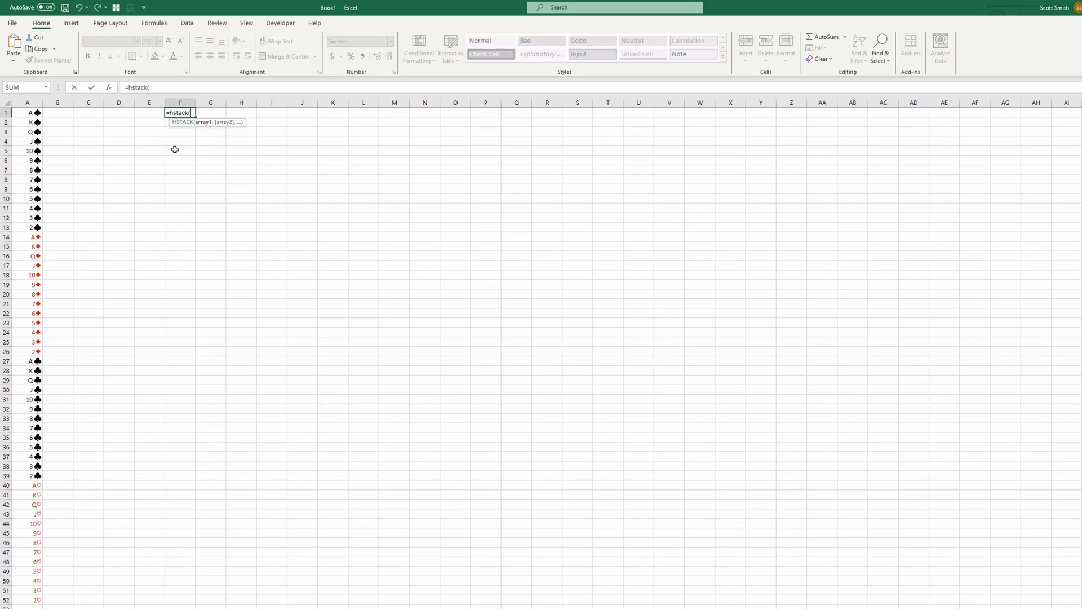
text(ran)
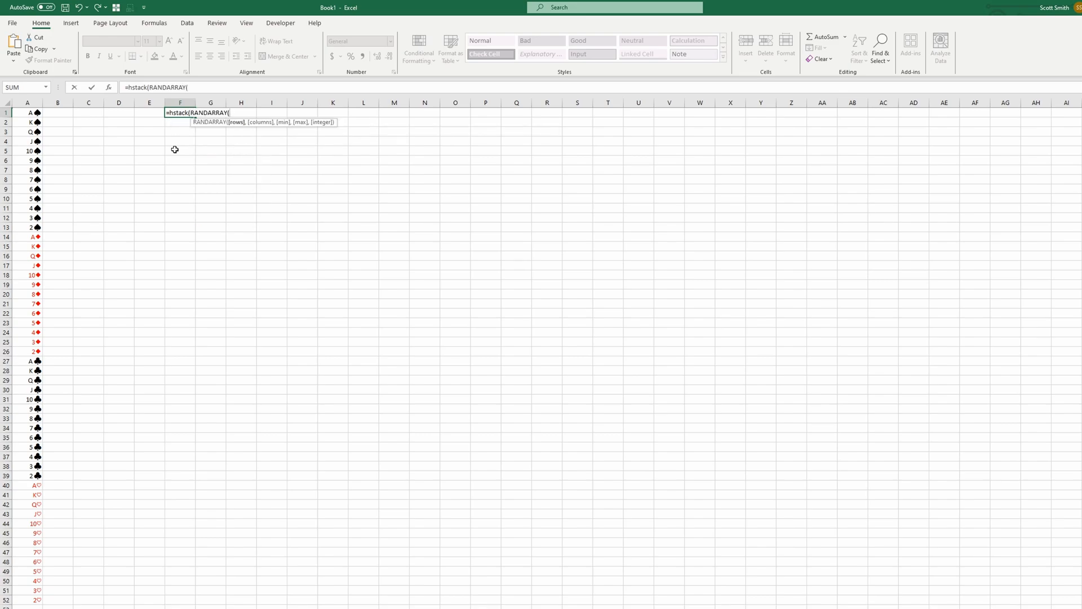
text(52),)
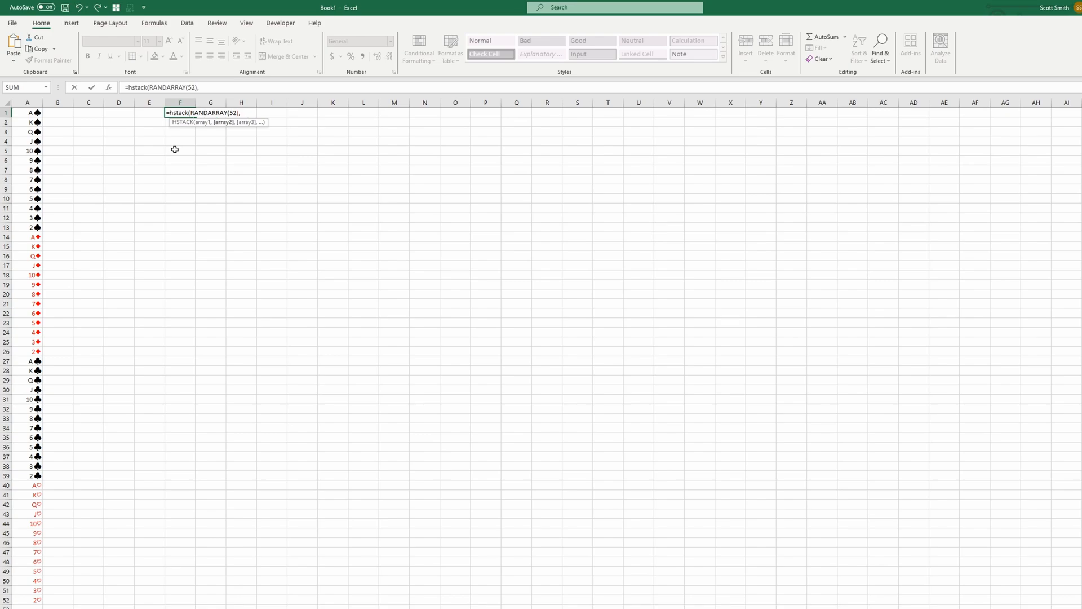
text(deck)
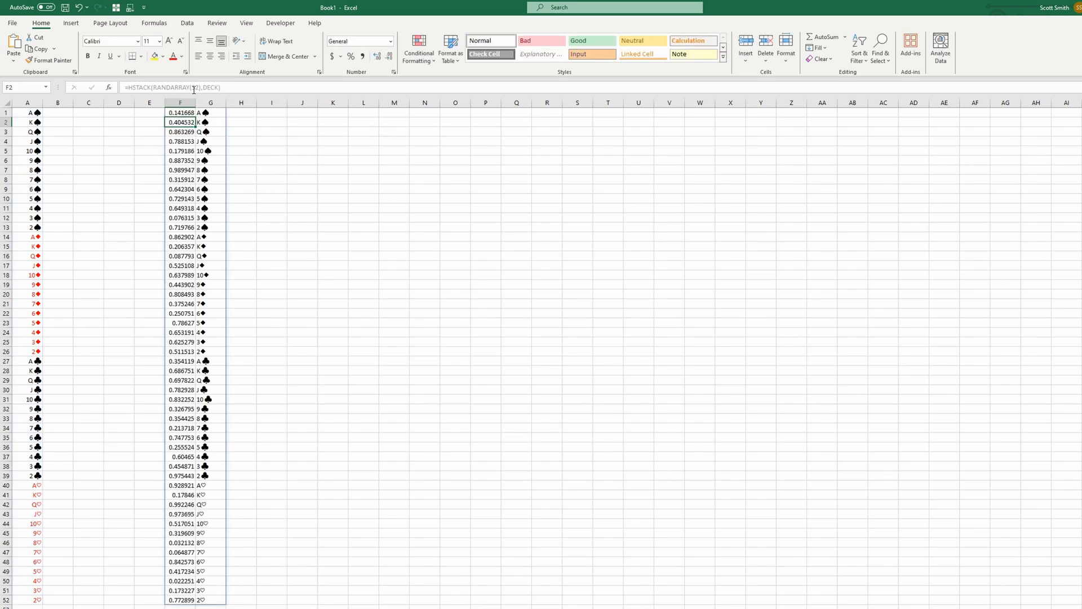
mouse_move(189, 90)
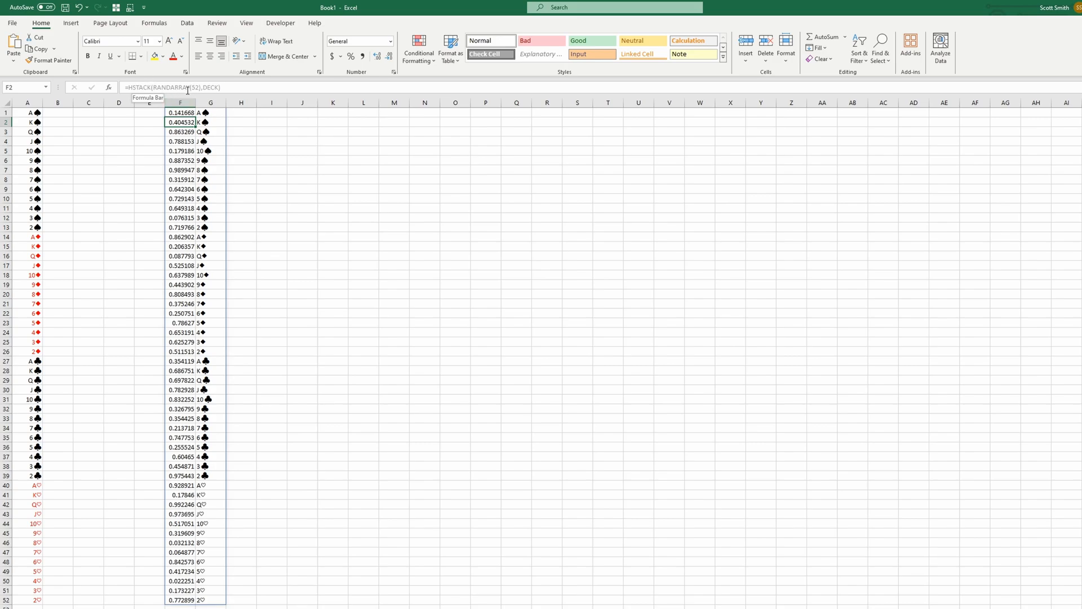
click(180, 111)
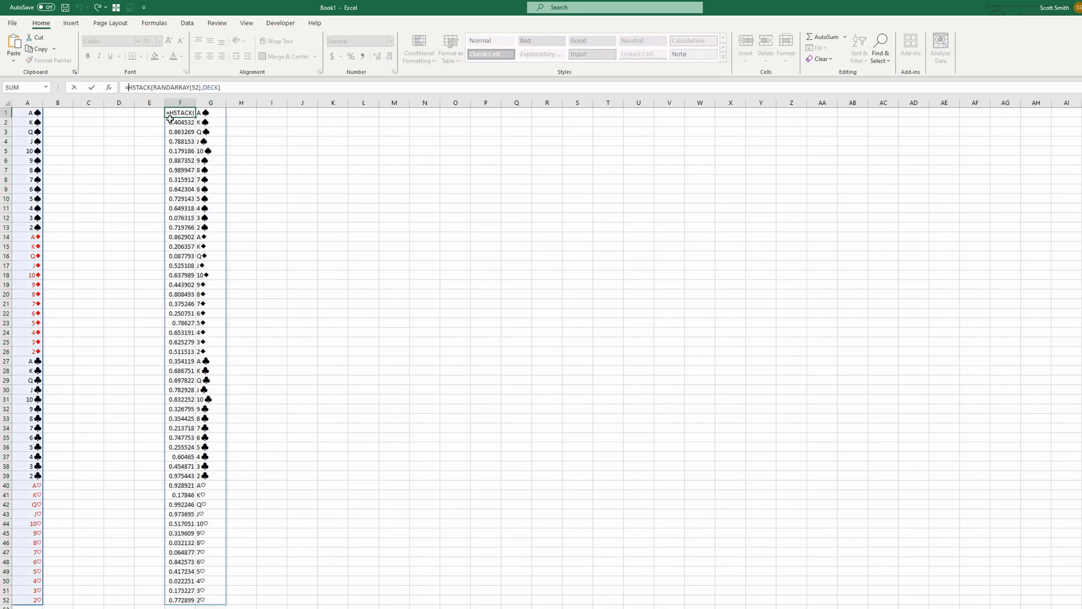
Step: Wrap the HSTACK formula in SORT(...,1,1) so cards sort ascending by random number
text(sort()
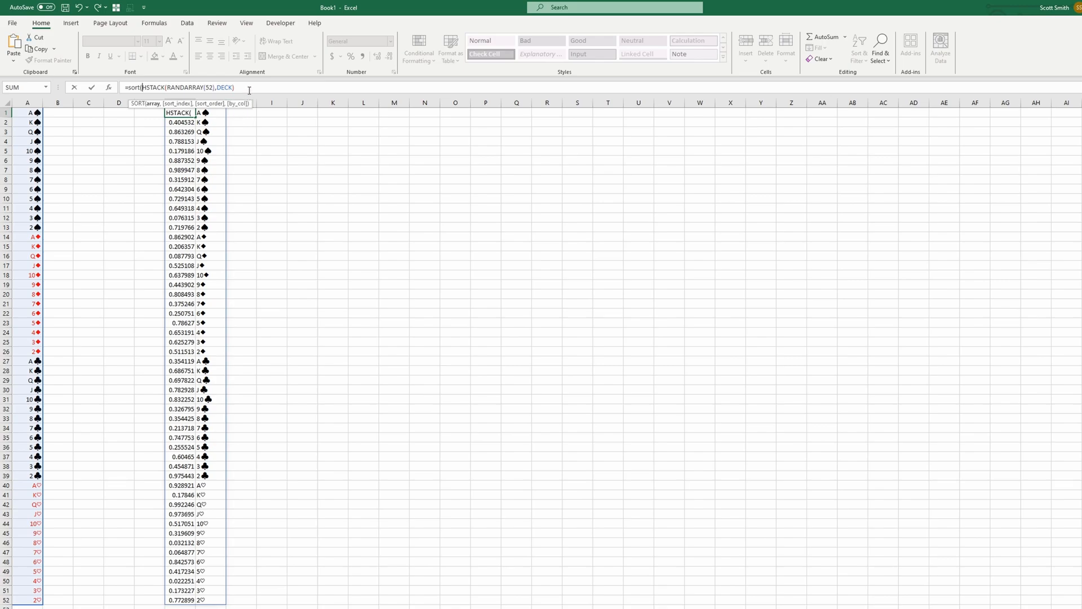
text(,1)
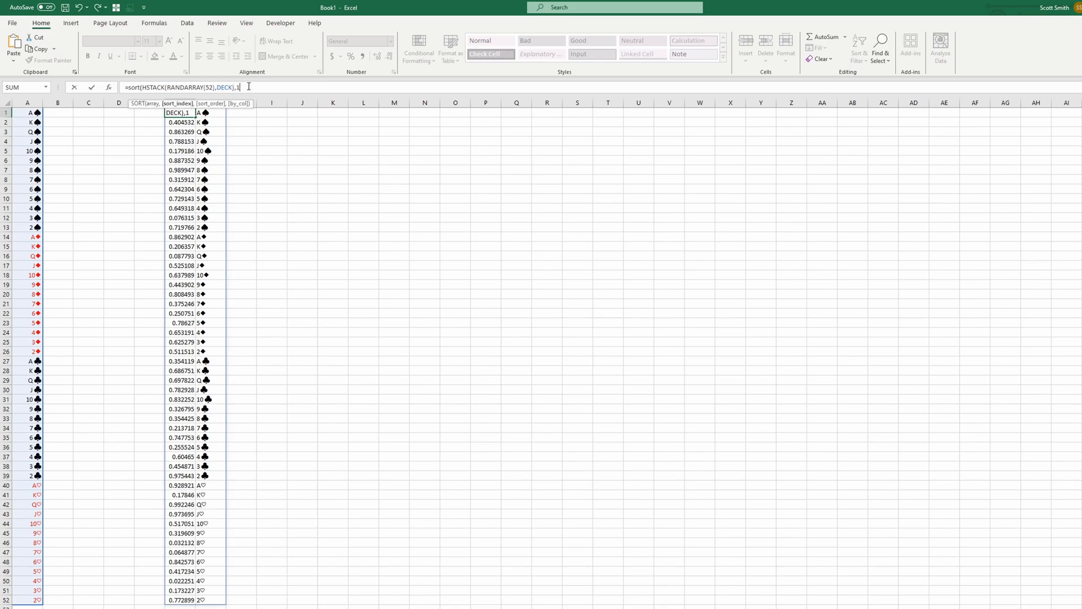
text(,1))
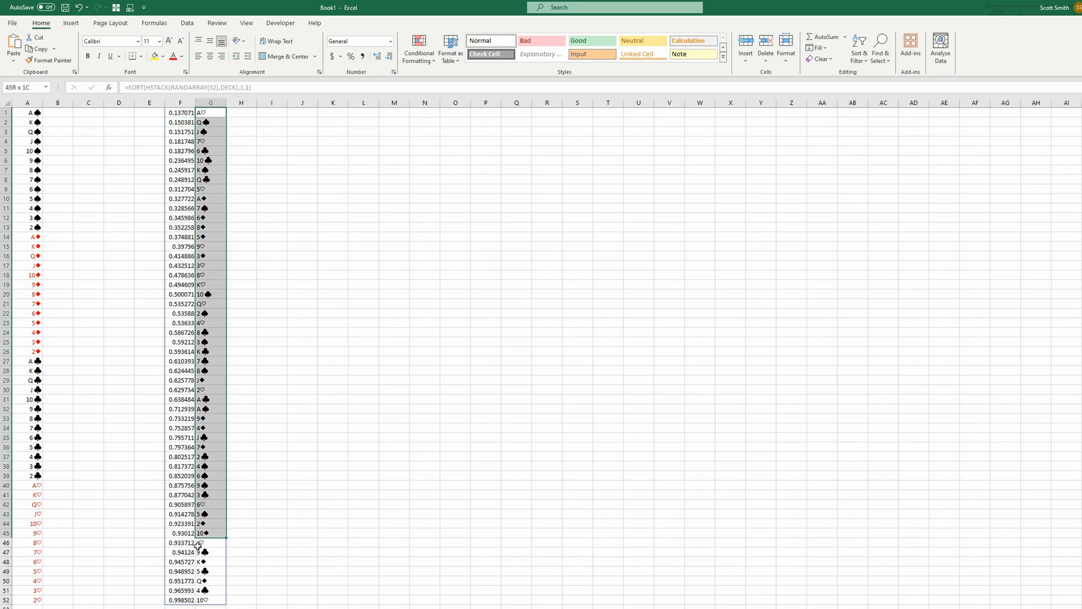
click(210, 111)
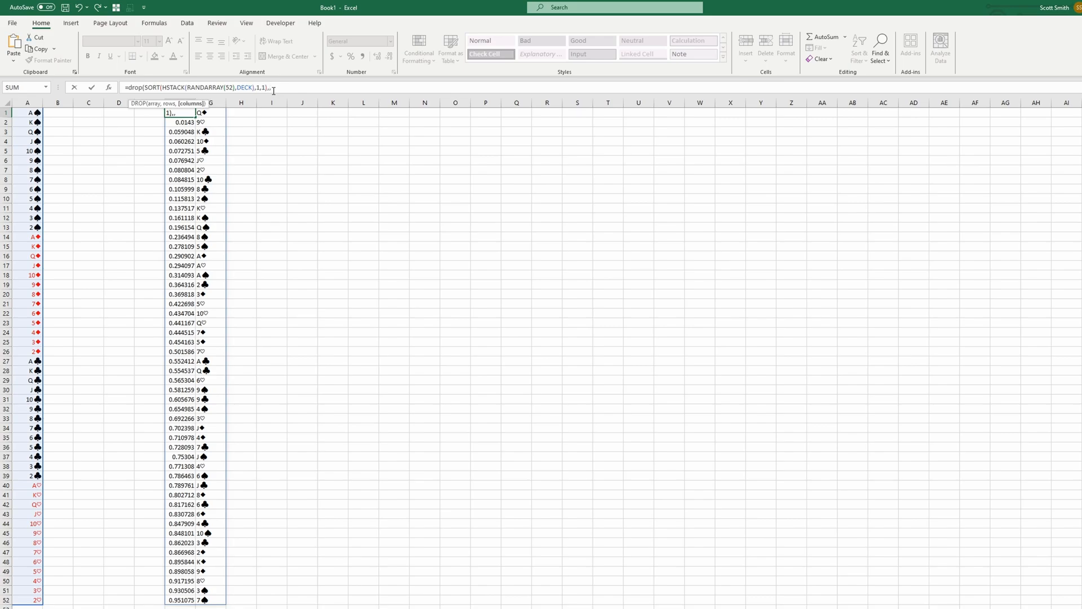
Step: Wrap the formula in DROP(...,,1) so column F spills only the shuffled cards
key(Return)
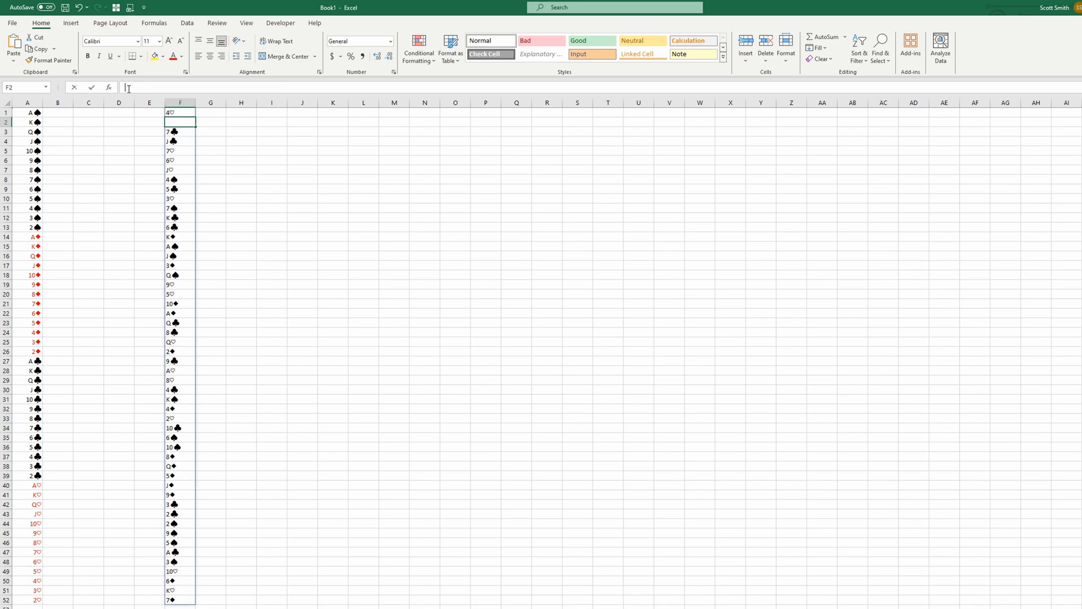
click(180, 113)
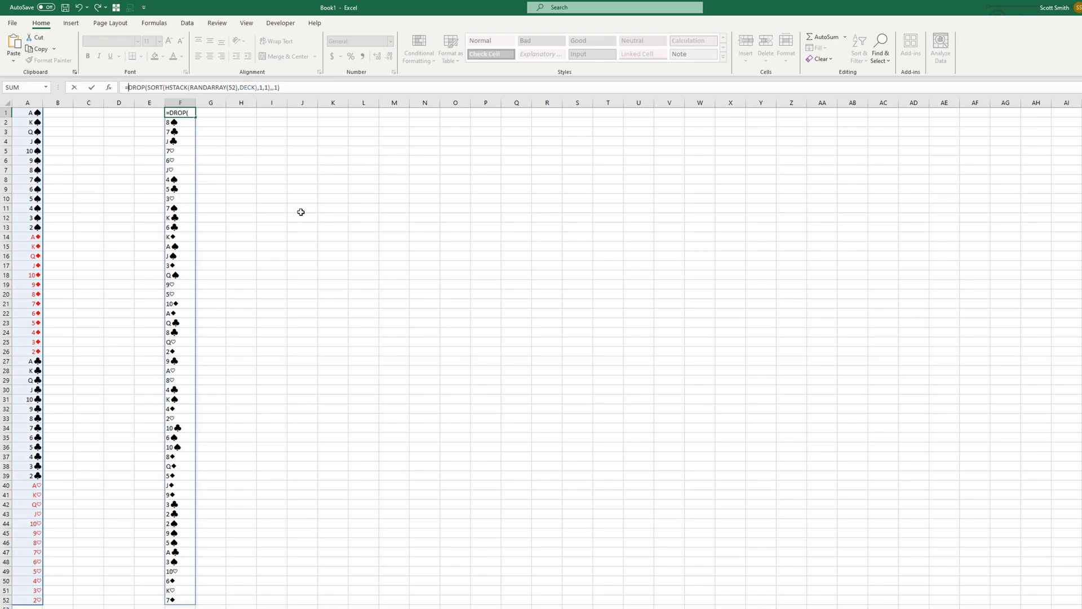
Step: Wrap the formula in TAKE(...,5) to keep the first five shuffled cards
text(T)
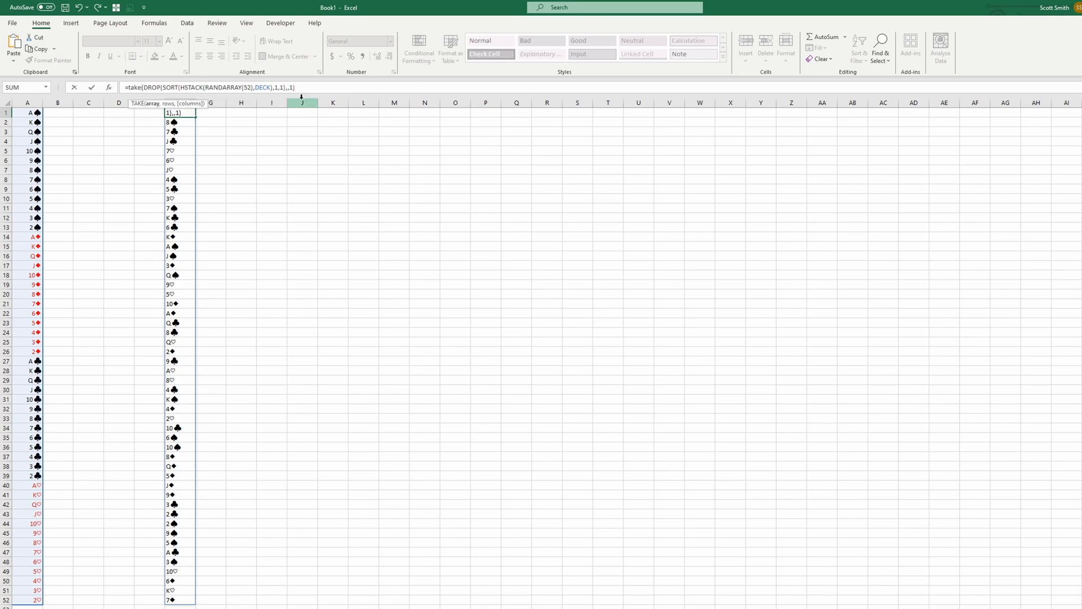
text(,5))
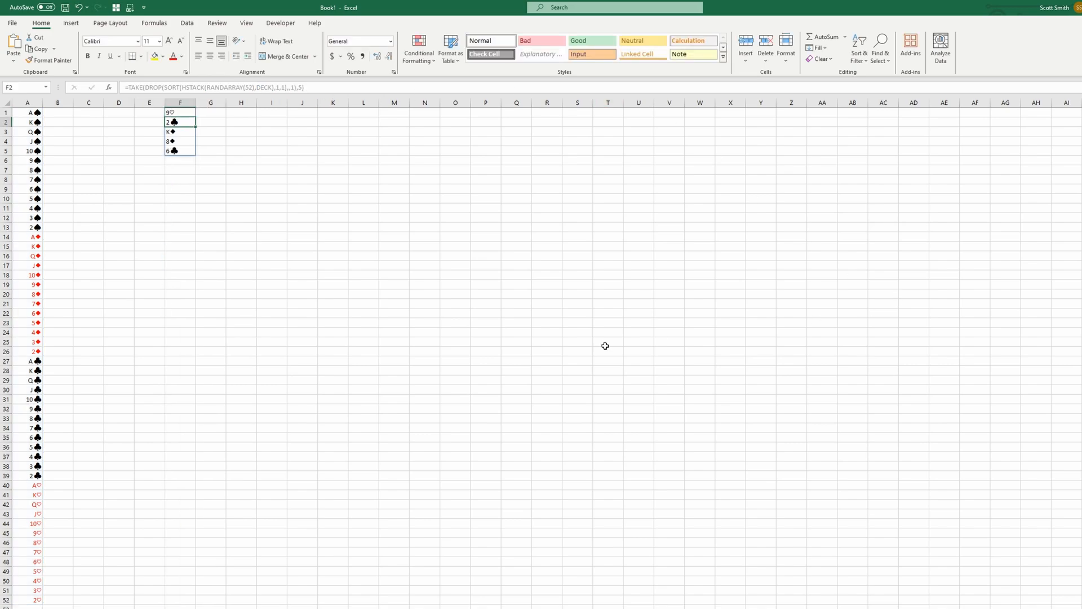
mouse_move(587, 345)
text(1#)
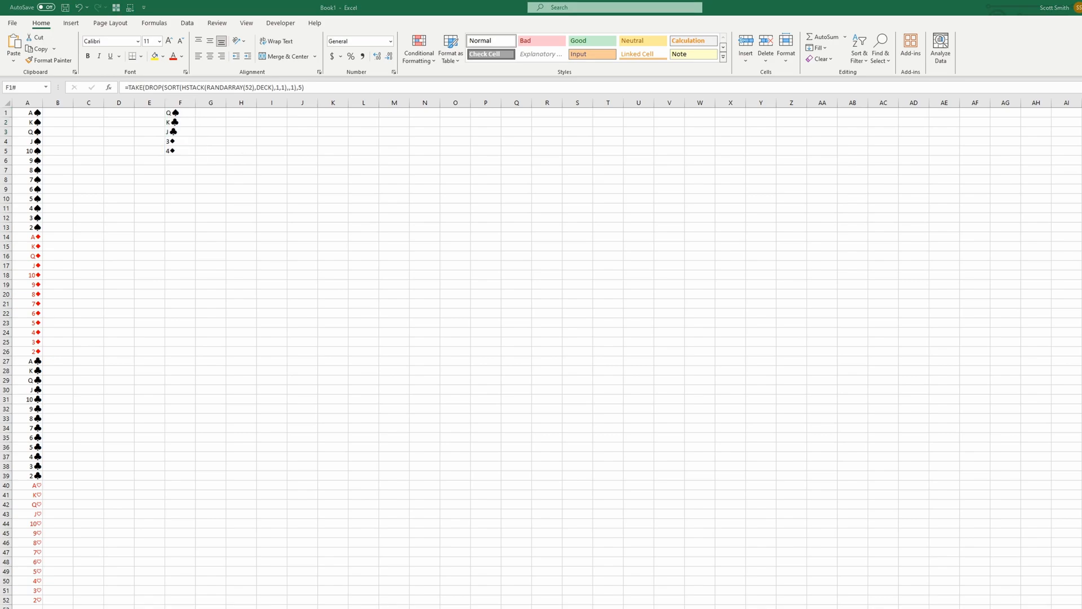
mouse_move(173, 140)
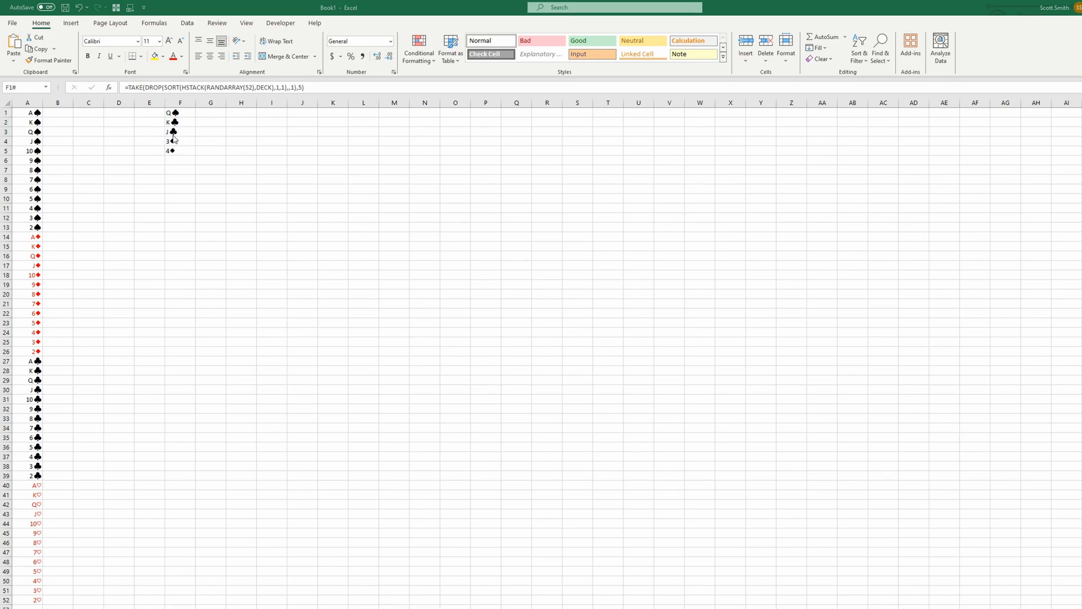
mouse_move(182, 122)
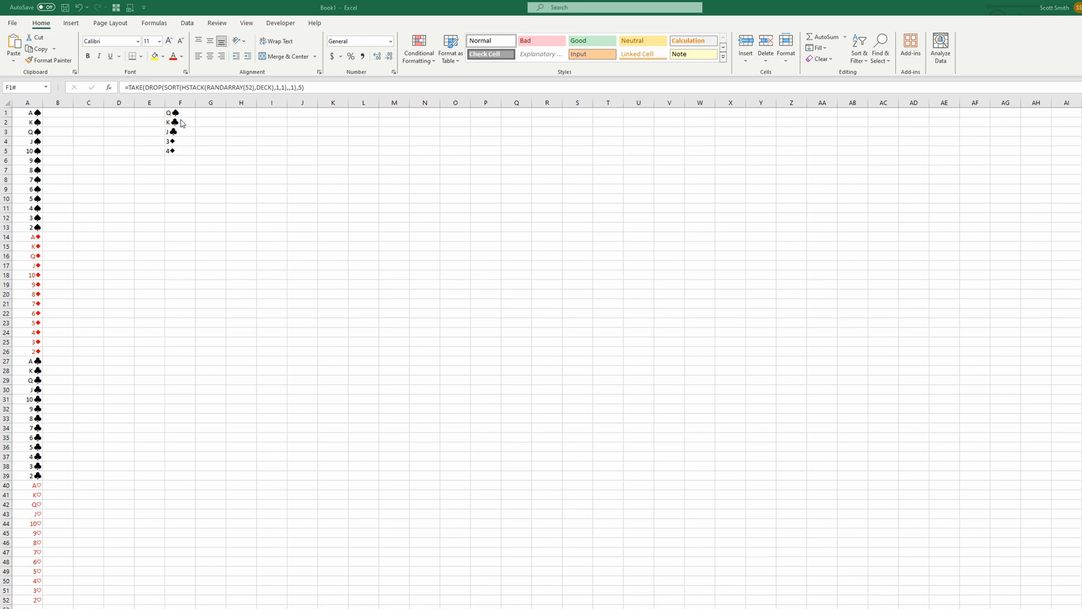
mouse_move(205, 134)
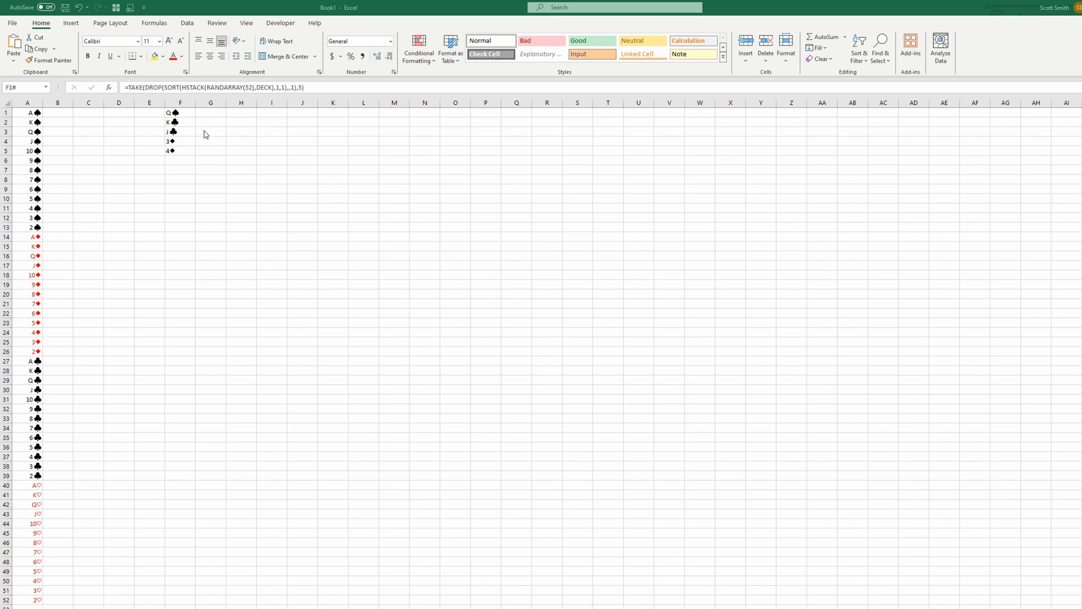
click(180, 112)
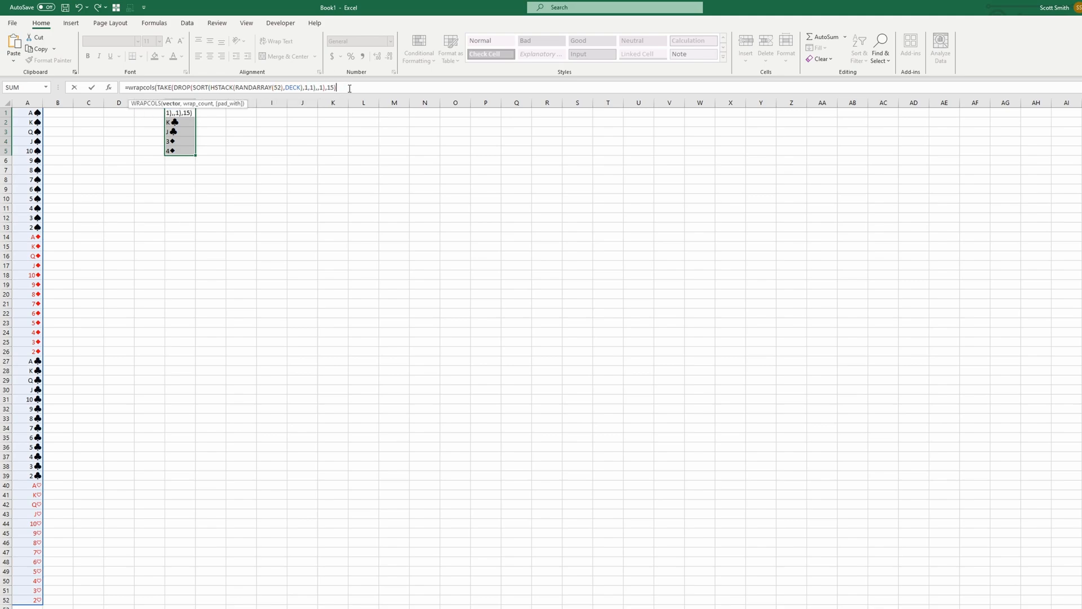
Step: Change TAKE to 15 cards and wrap it in WRAPCOLS(...,3)
text(,3))
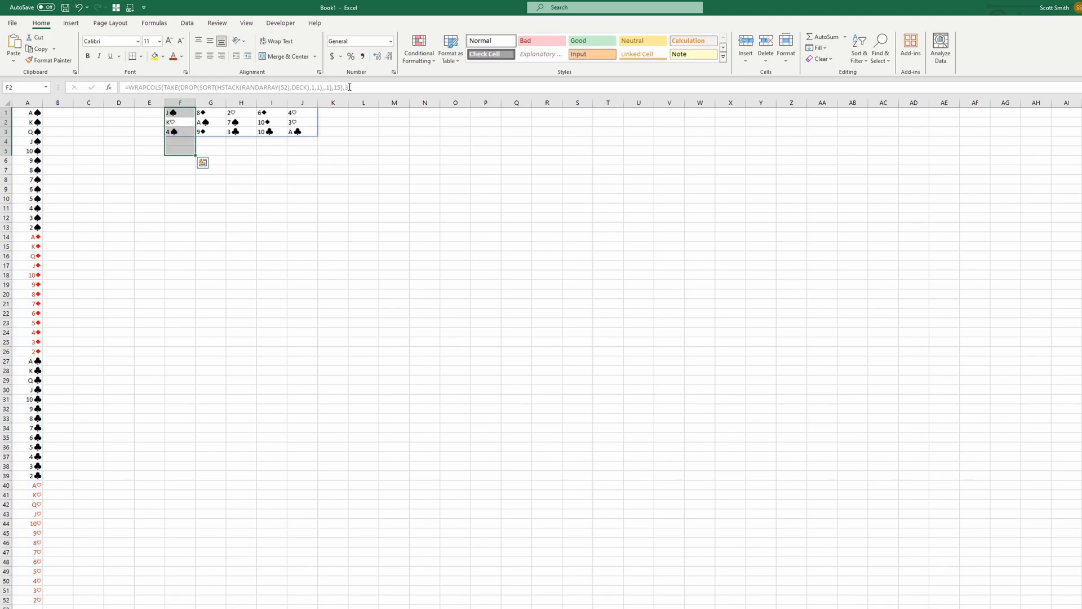
click(180, 113)
text(5)
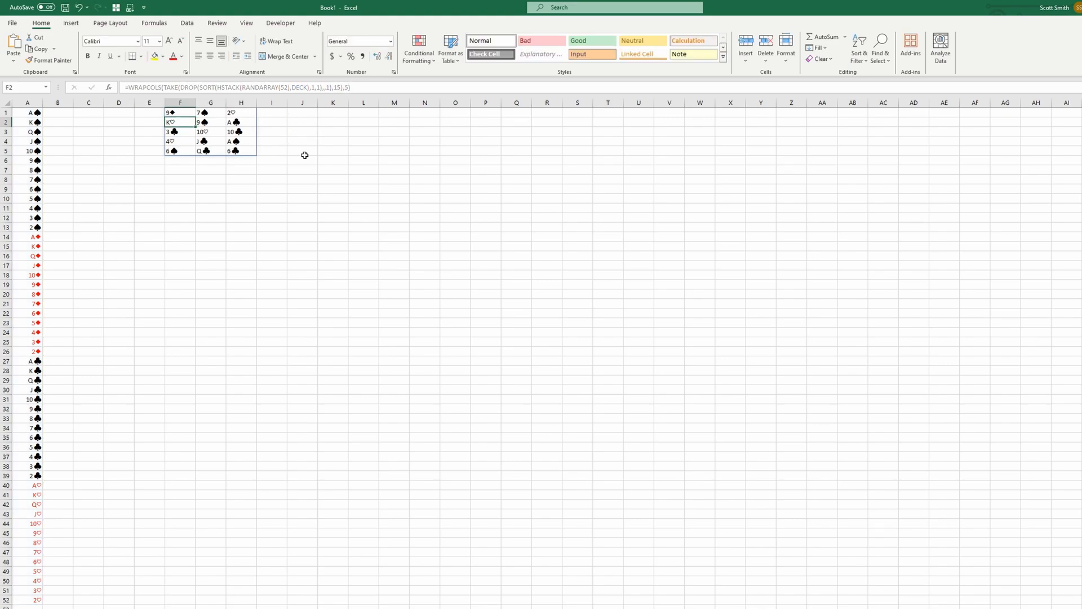
Step: Set the WRAPCOLS count to 5 and check the hands in columns G and H
click(209, 112)
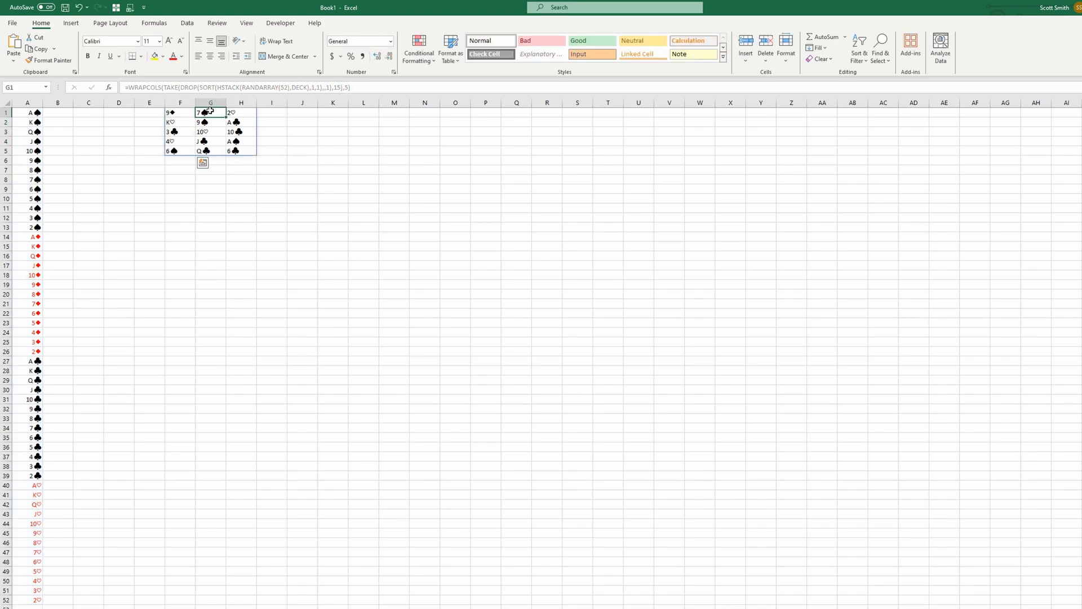
click(241, 113)
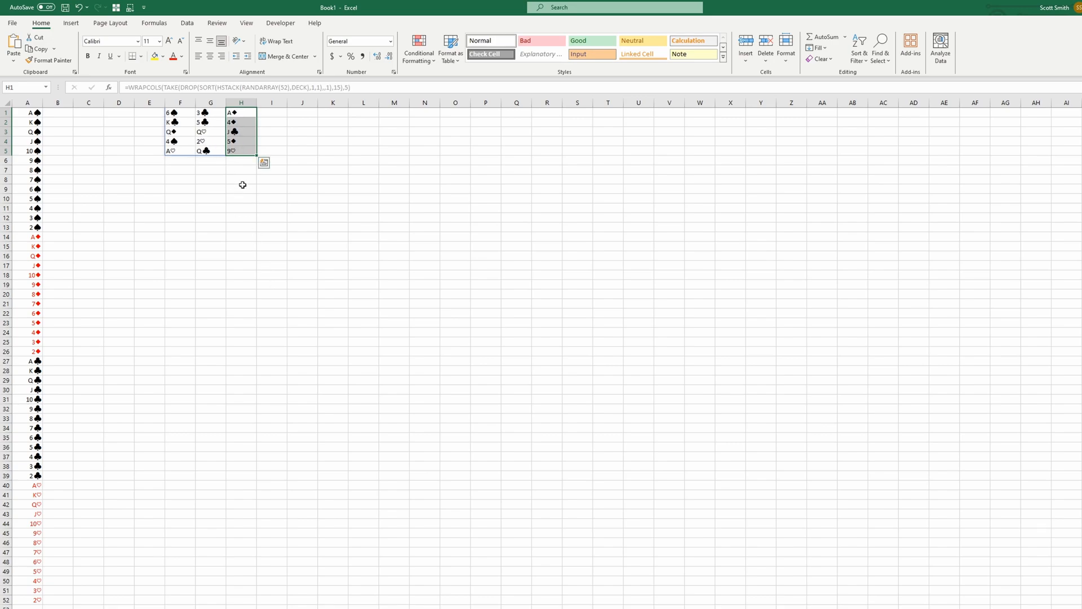
mouse_move(254, 177)
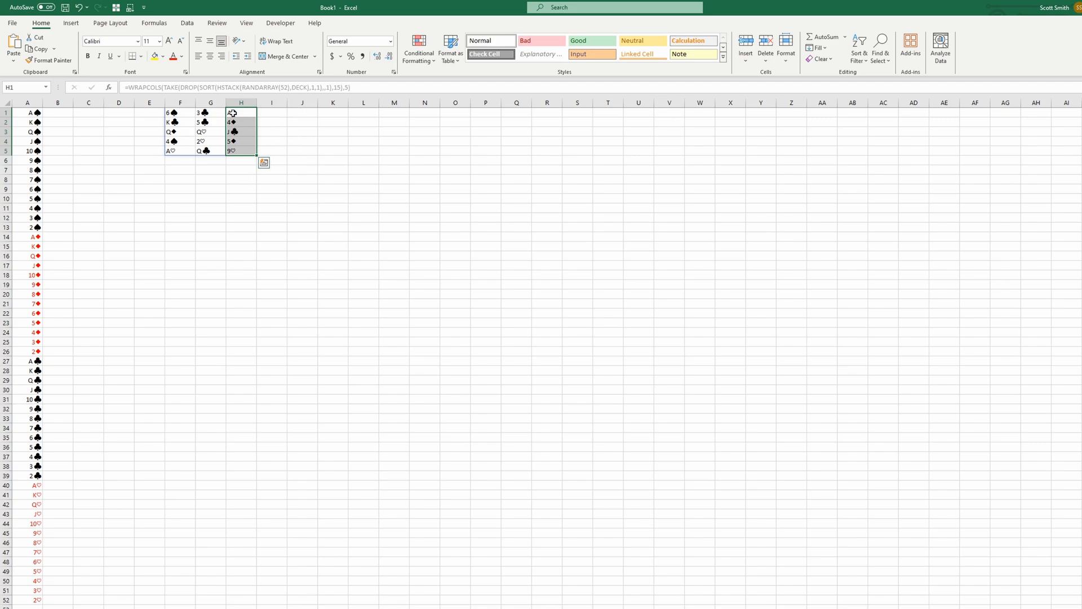
mouse_move(233, 92)
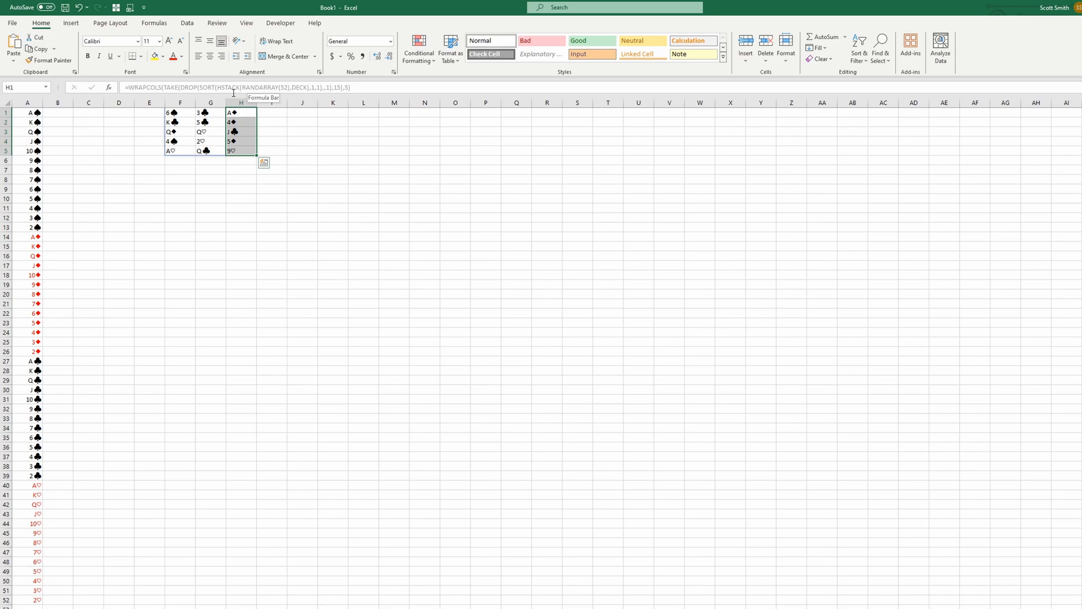
mouse_move(425, 279)
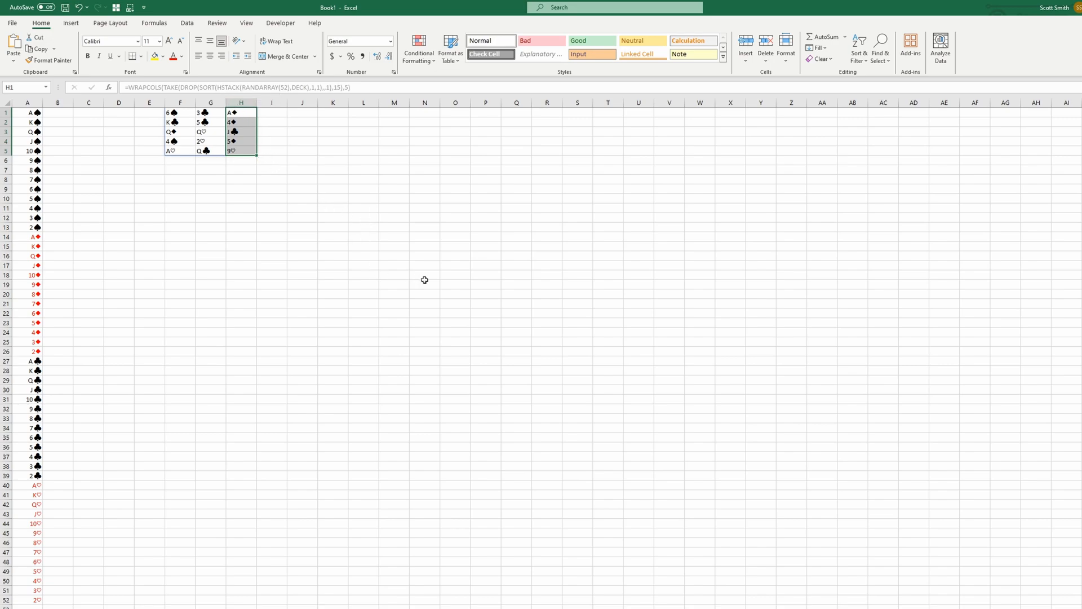